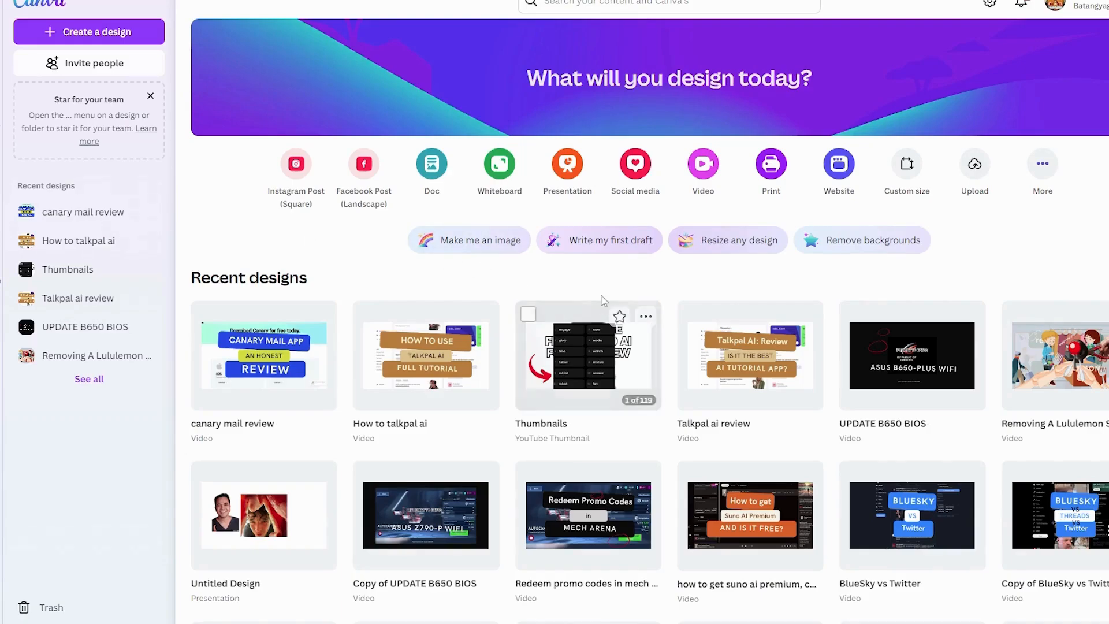
mouse_move(30, 105)
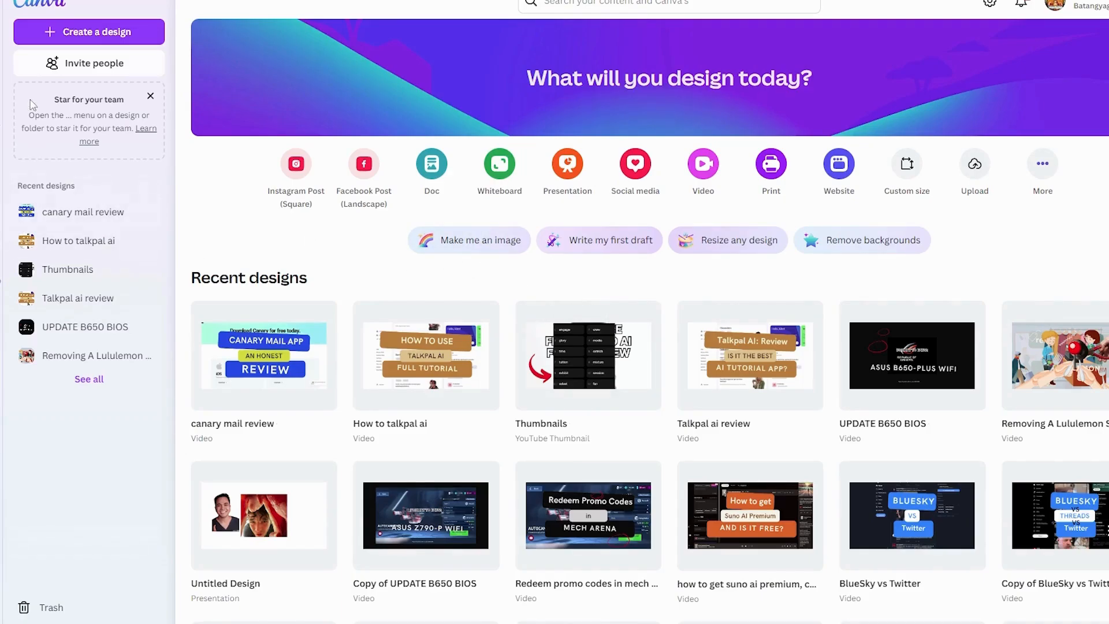
Edit the Blaze perfume post text via the media and text options, entering 'FACEBOOK POST AD'.
left_click(89, 33)
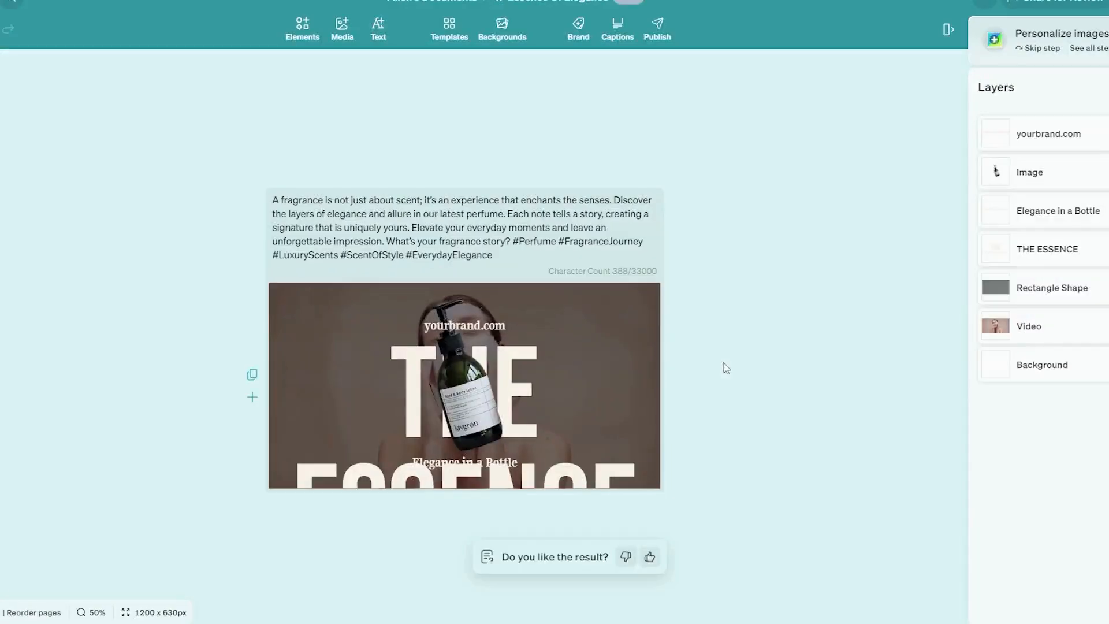
left_click(342, 28)
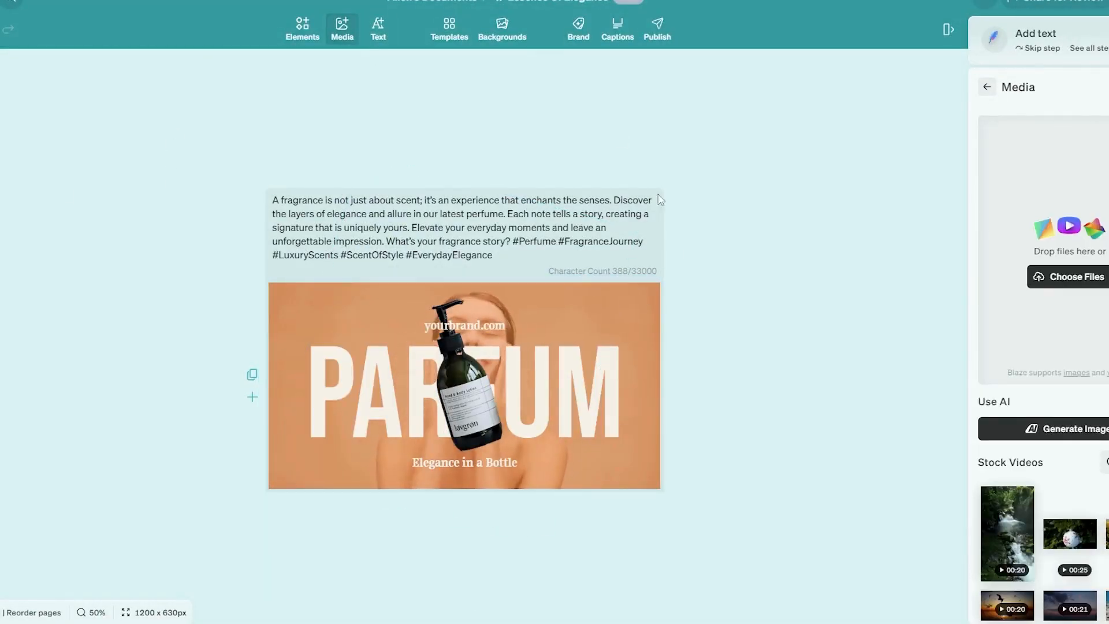
left_click(378, 28)
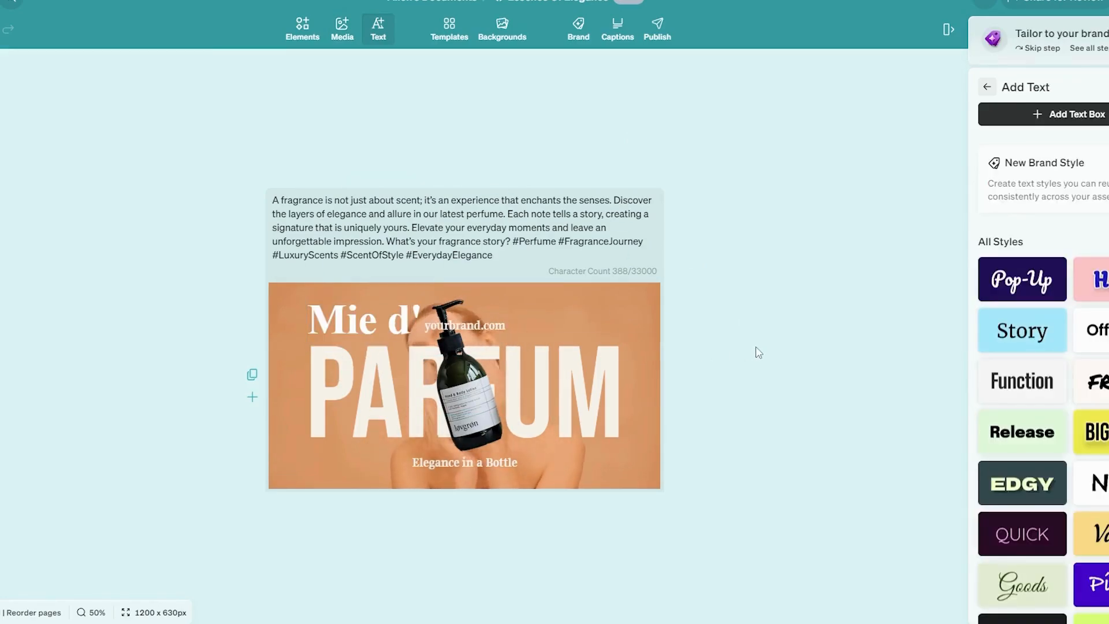
type("FACEBOOK POST AD")
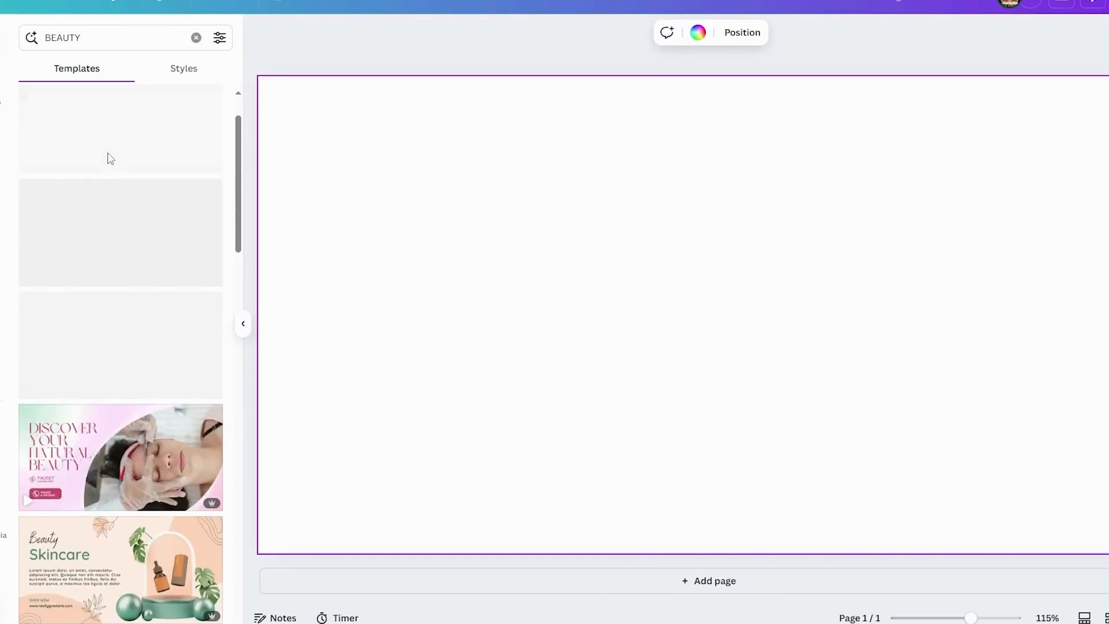
Browse the BEAUTY template results and apply a skincare banner for the Mie d' PARFUM design.
scroll("down", 3)
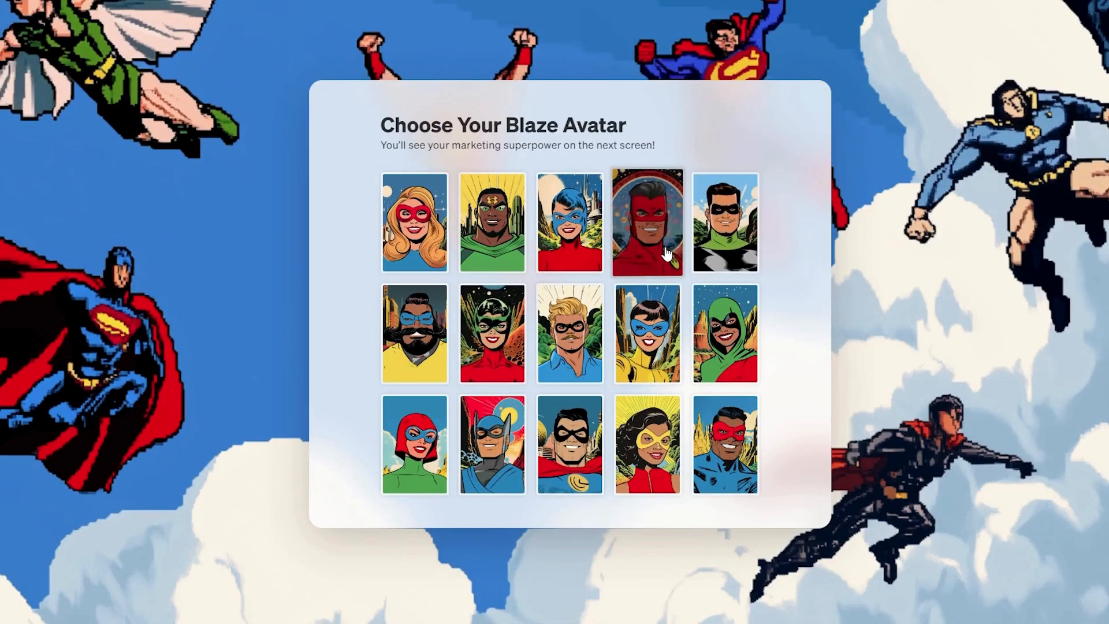
left_click(646, 223)
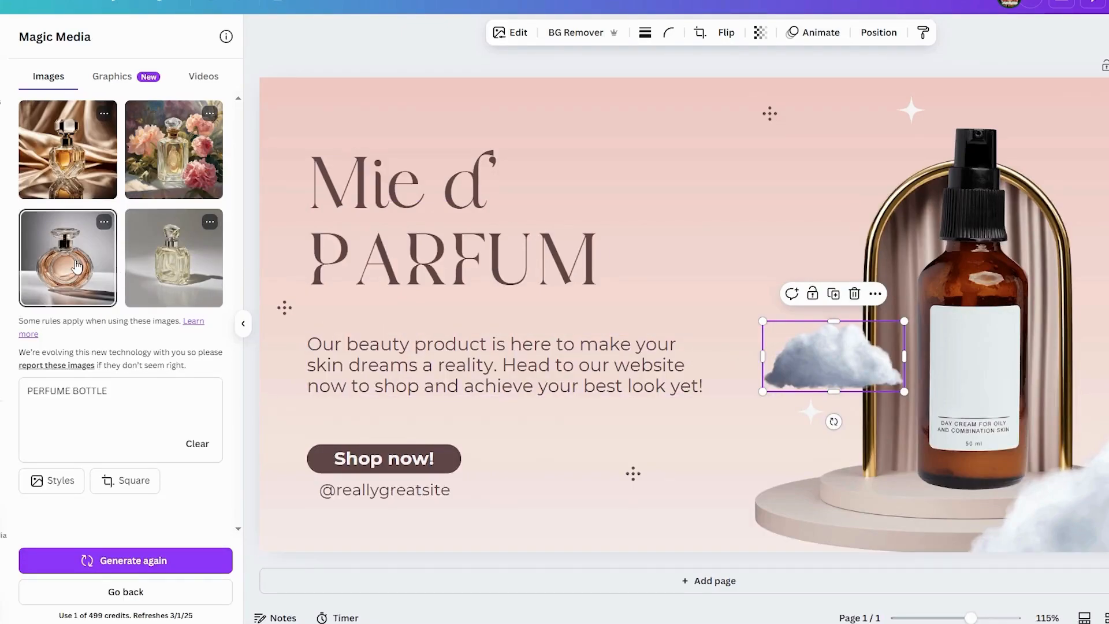
Insert the Magic Media PERFUME BOTTLE result onto the banner near the headline.
left_click(173, 257)
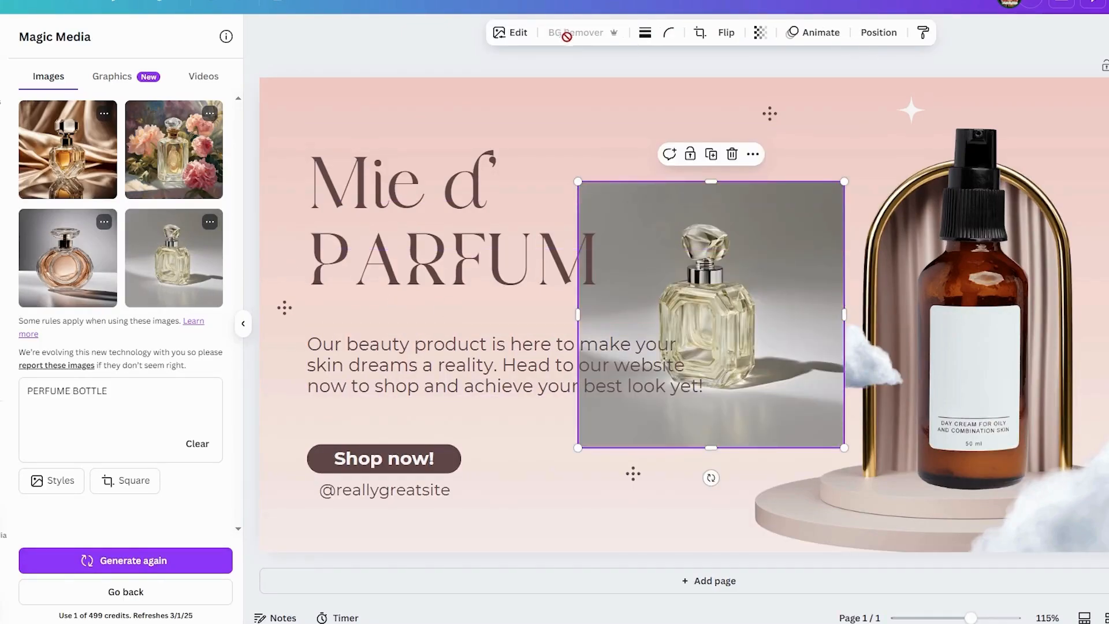